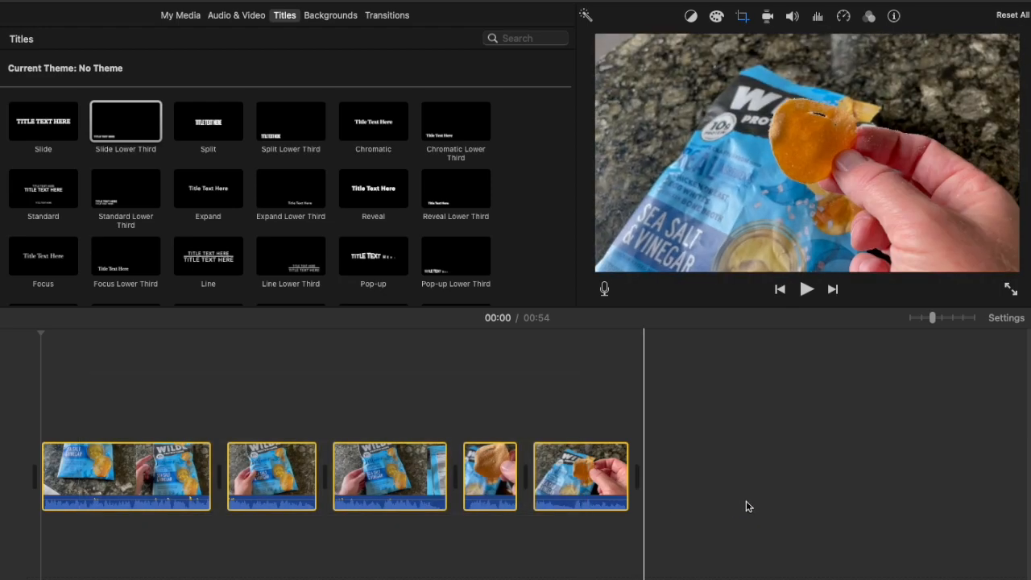
# Rotate all five timeline clips a quarter turn clockwise from the Crop controls
pyautogui.click(741, 16)
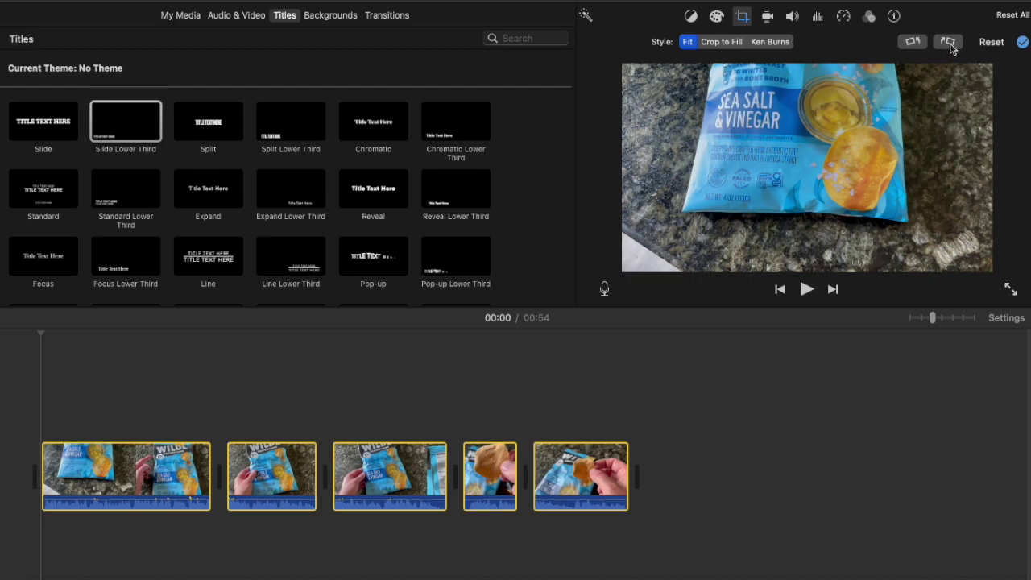
pyautogui.moveTo(910, 55)
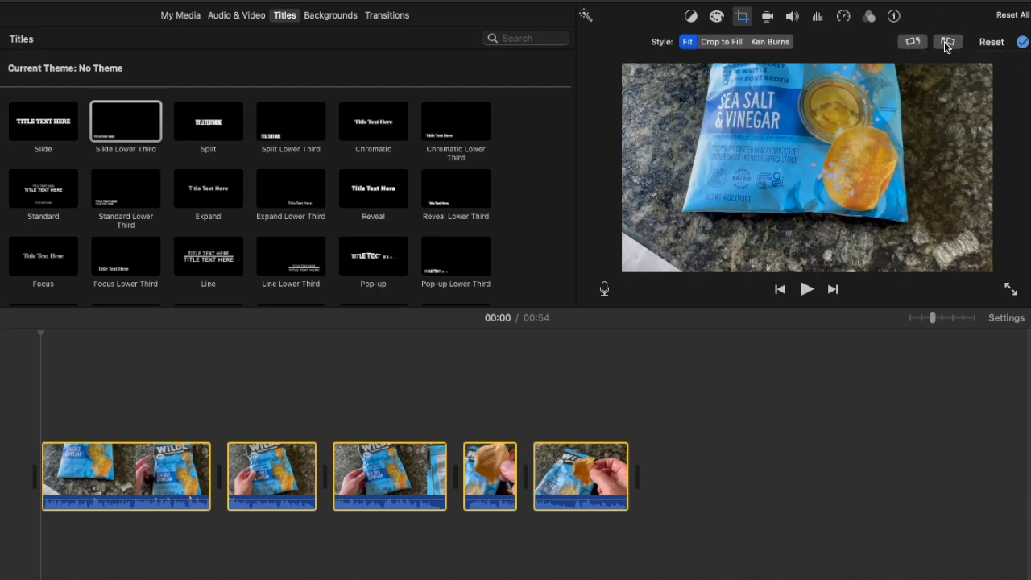
pyautogui.moveTo(949, 42)
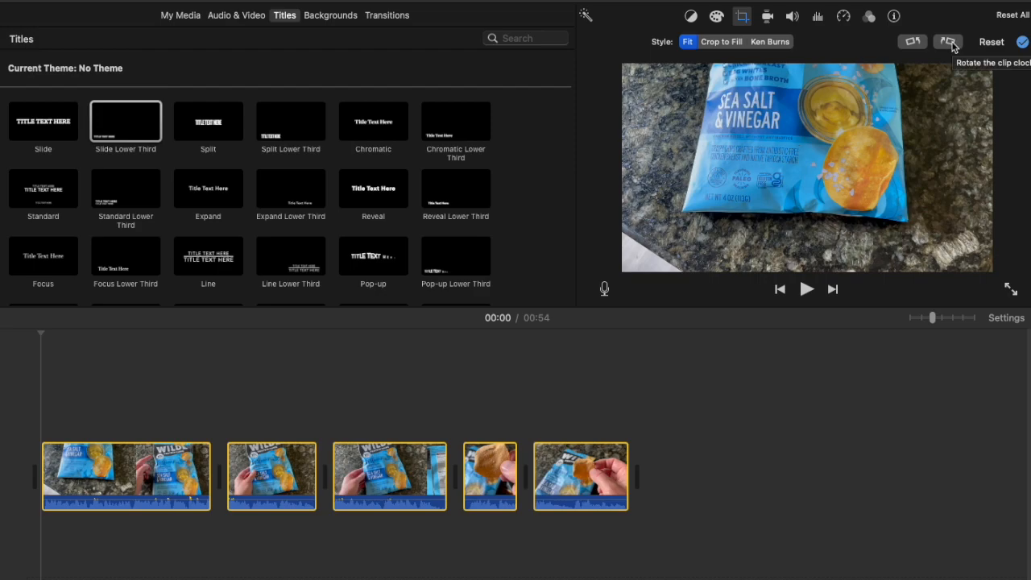
pyautogui.click(947, 42)
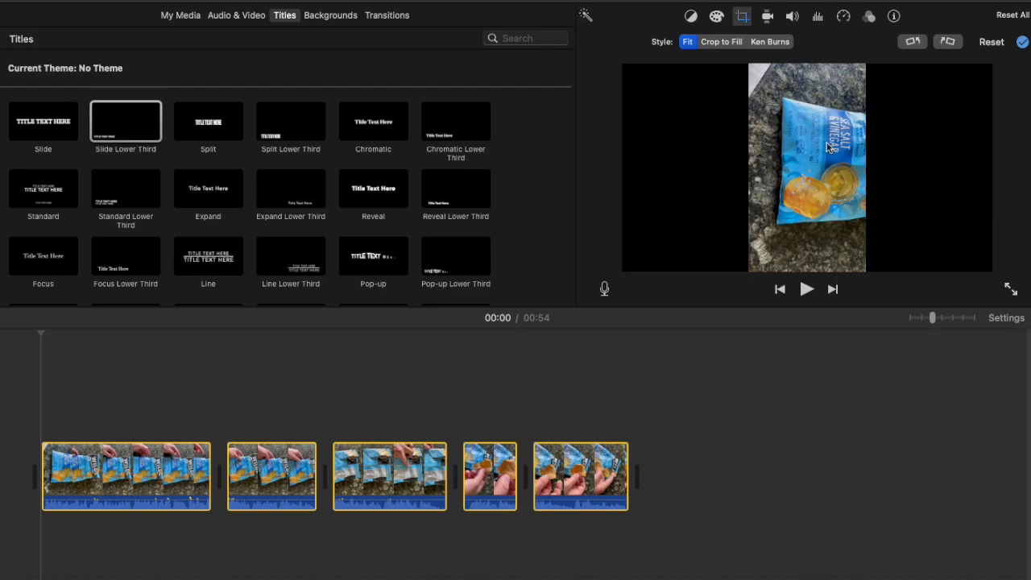
pyautogui.moveTo(786, 211)
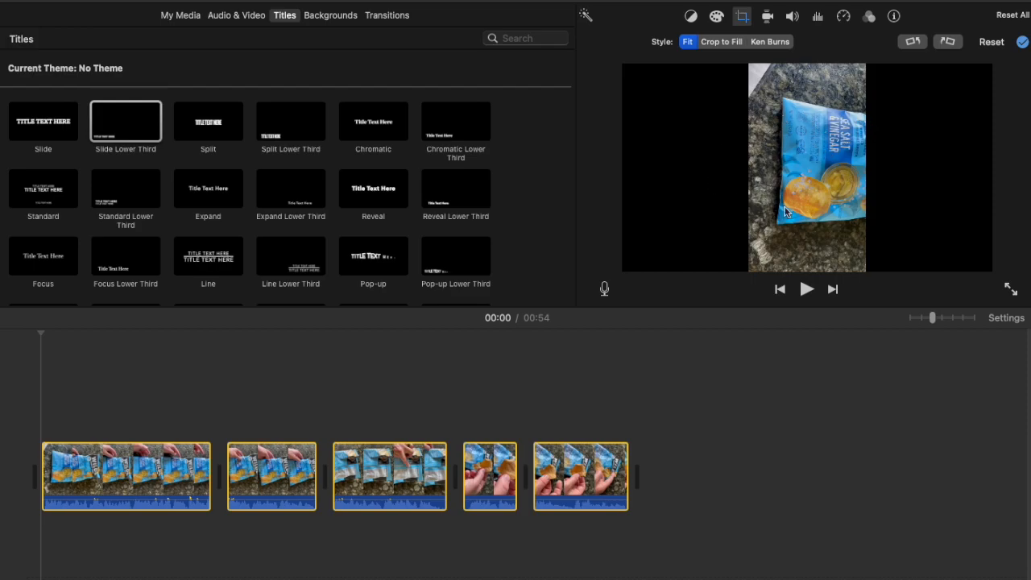
pyautogui.moveTo(848, 184)
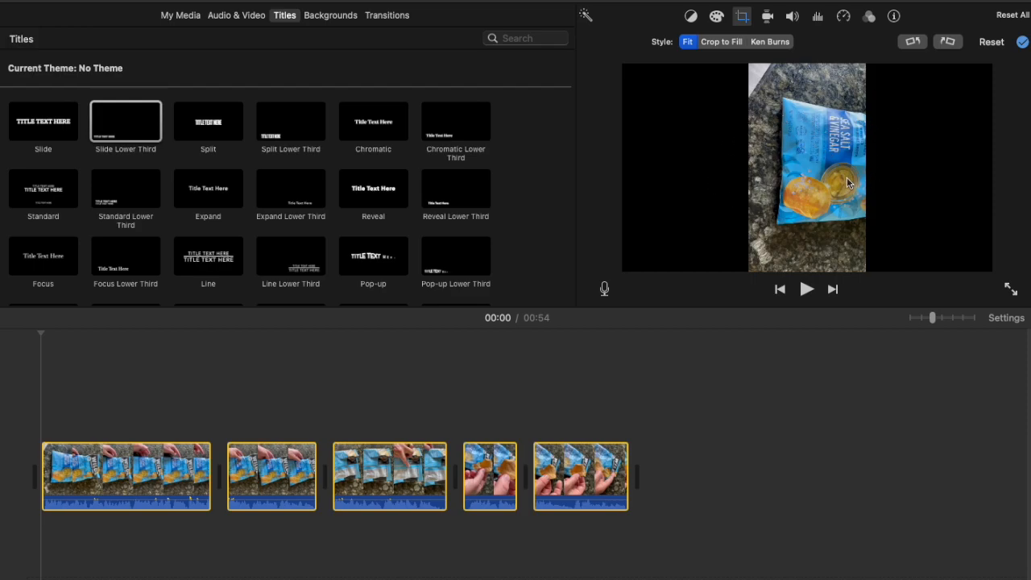
pyautogui.moveTo(847, 187)
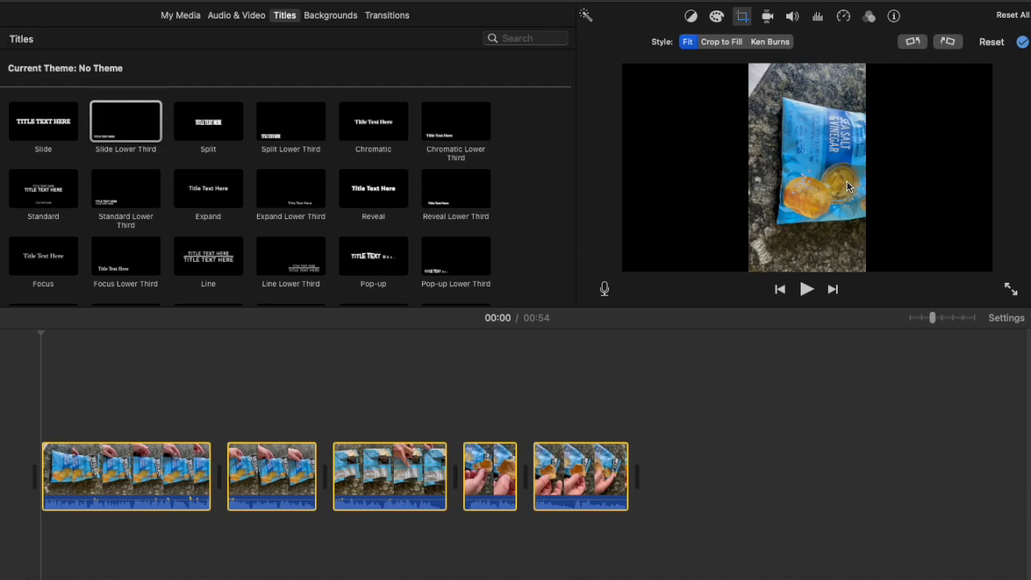
pyautogui.moveTo(873, 195)
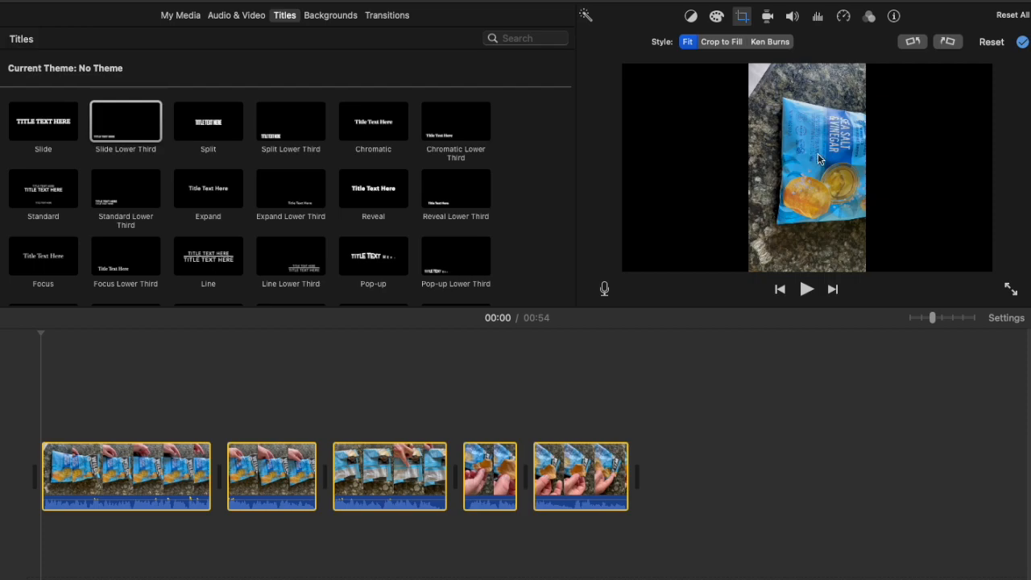
pyautogui.moveTo(767, 134)
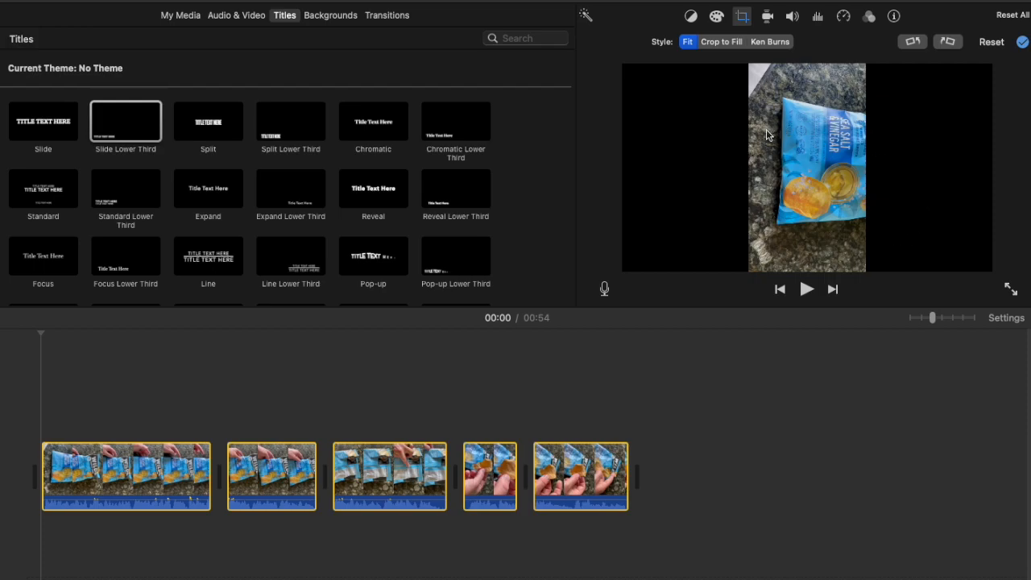
pyautogui.moveTo(889, 136)
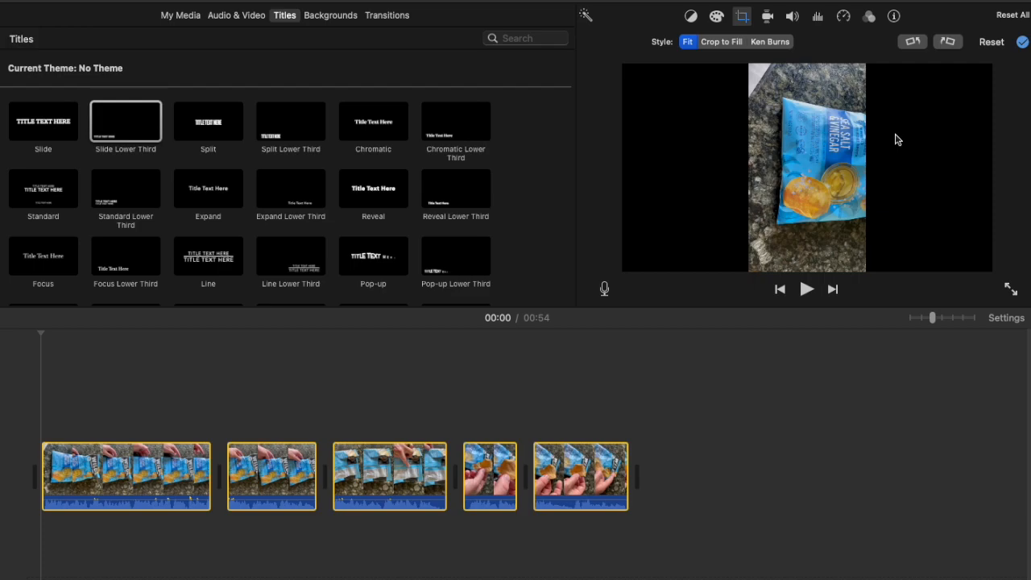
pyautogui.moveTo(890, 174)
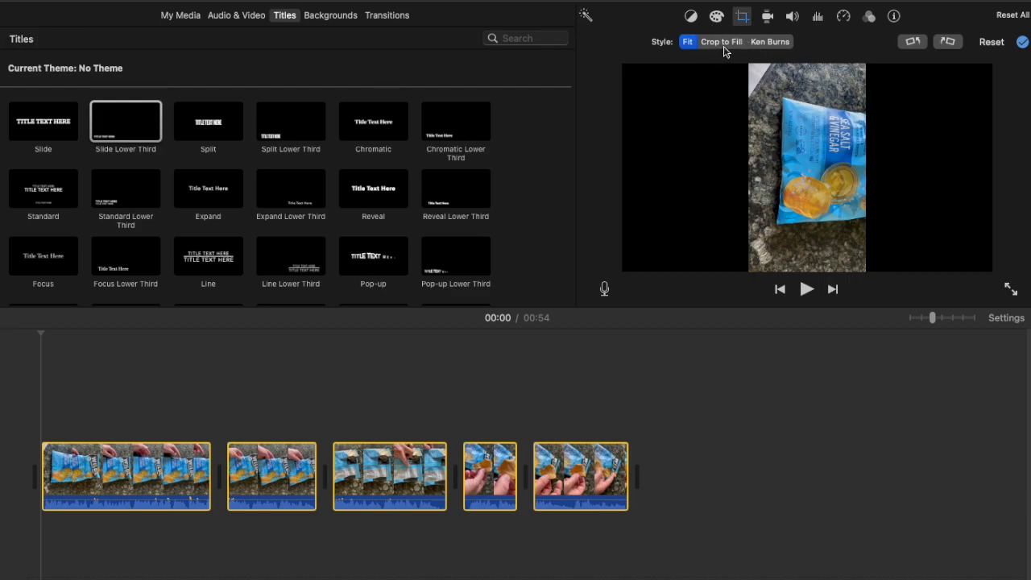
# Switch the rotated clips to Crop to Fill so the picture covers the frame
pyautogui.click(722, 42)
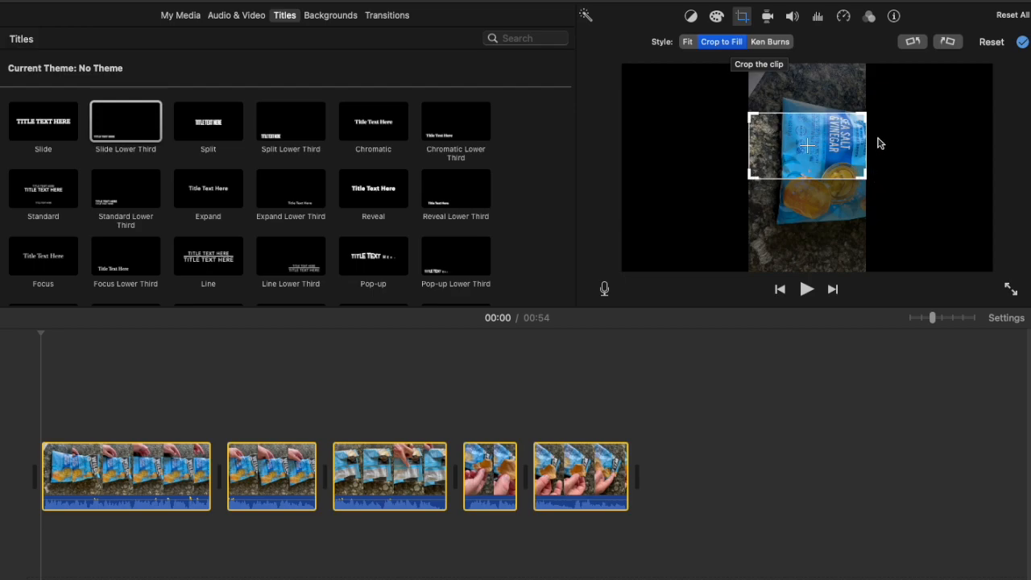
pyautogui.moveTo(815, 126)
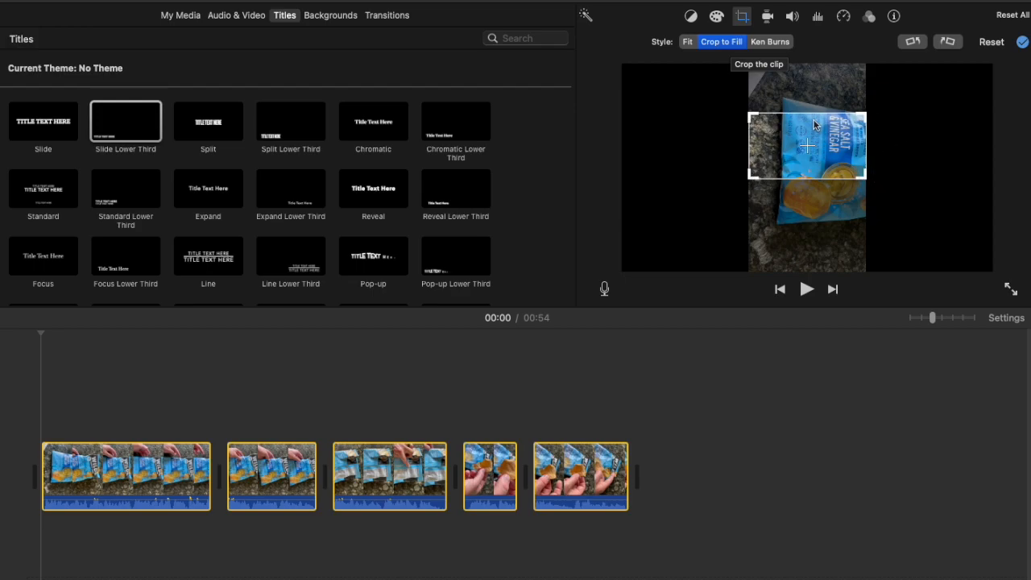
pyautogui.moveTo(739, 163)
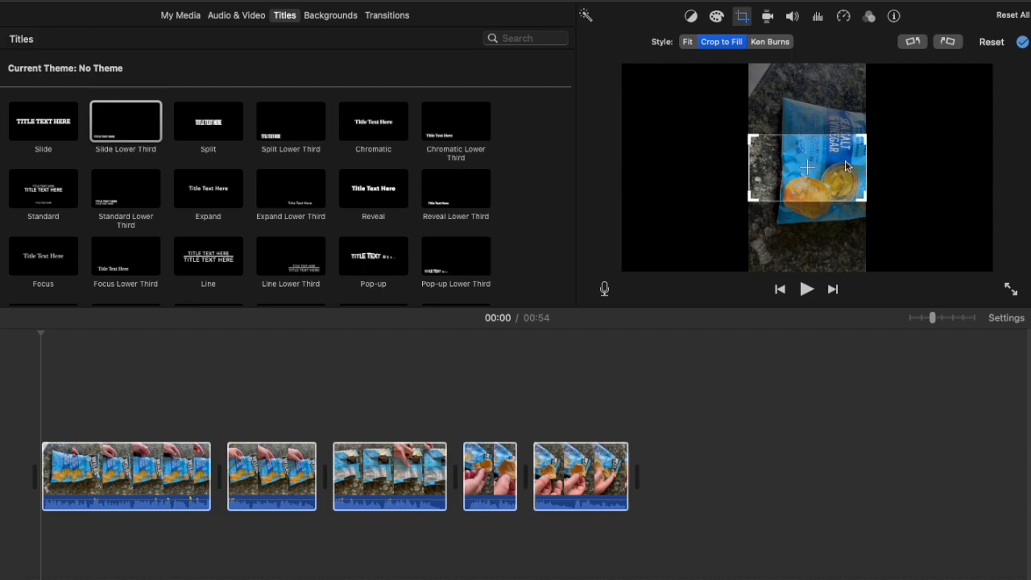
pyautogui.moveTo(786, 161)
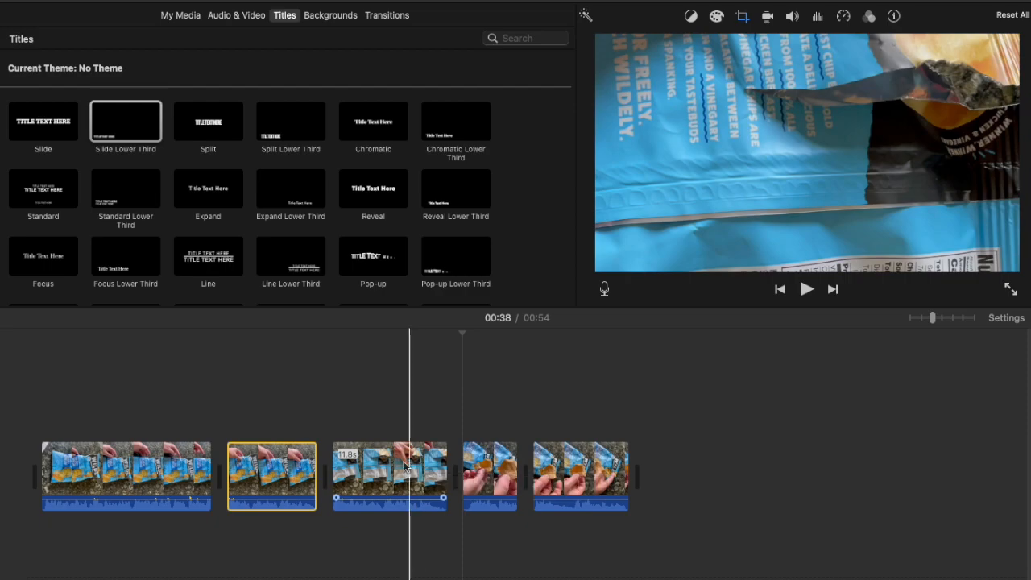
# Crop the third clip to fill and drag its crop area down over the upright picture
pyautogui.click(390, 475)
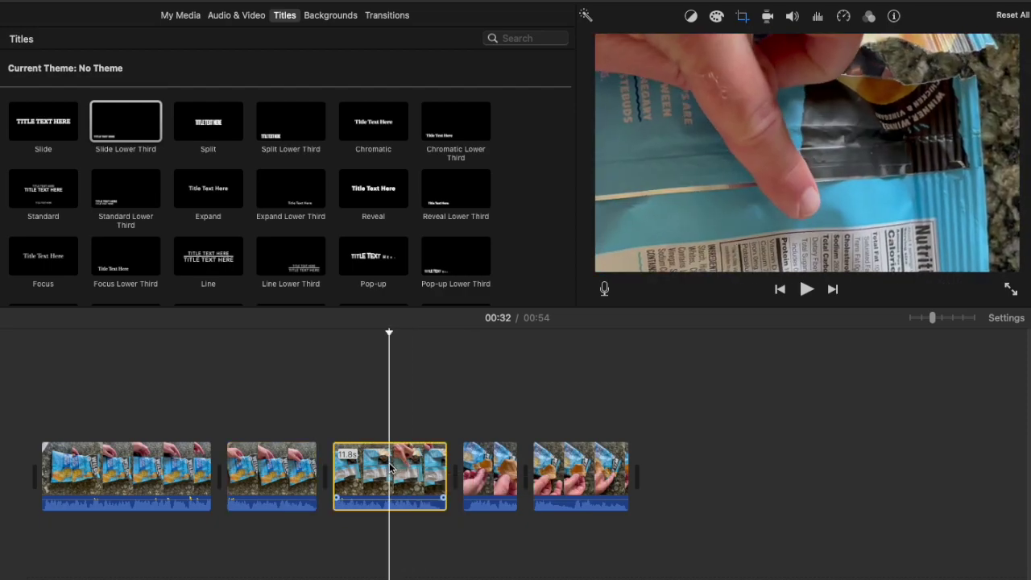
pyautogui.click(741, 16)
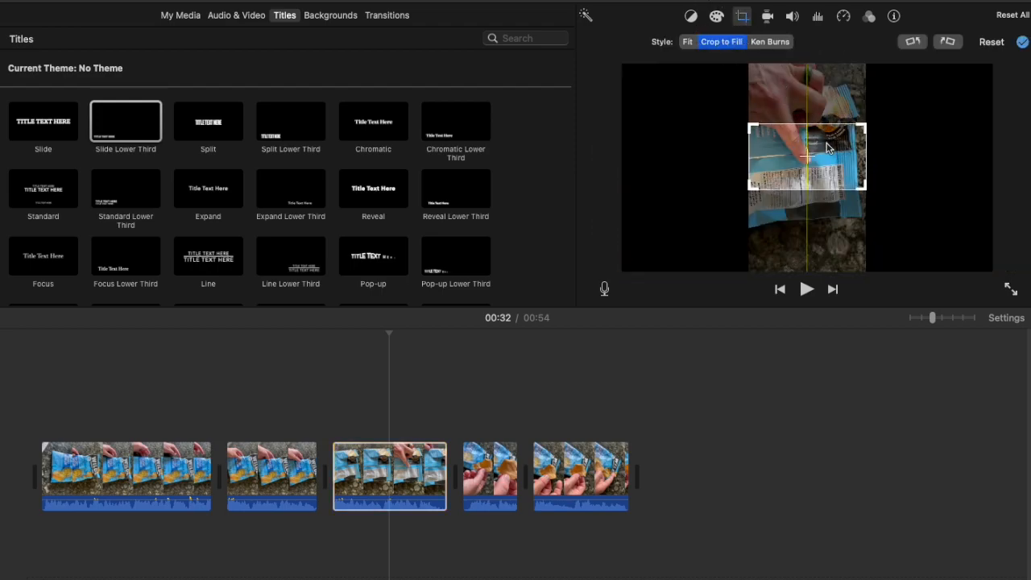
pyautogui.moveTo(806, 158); pyautogui.dragTo(806, 187)
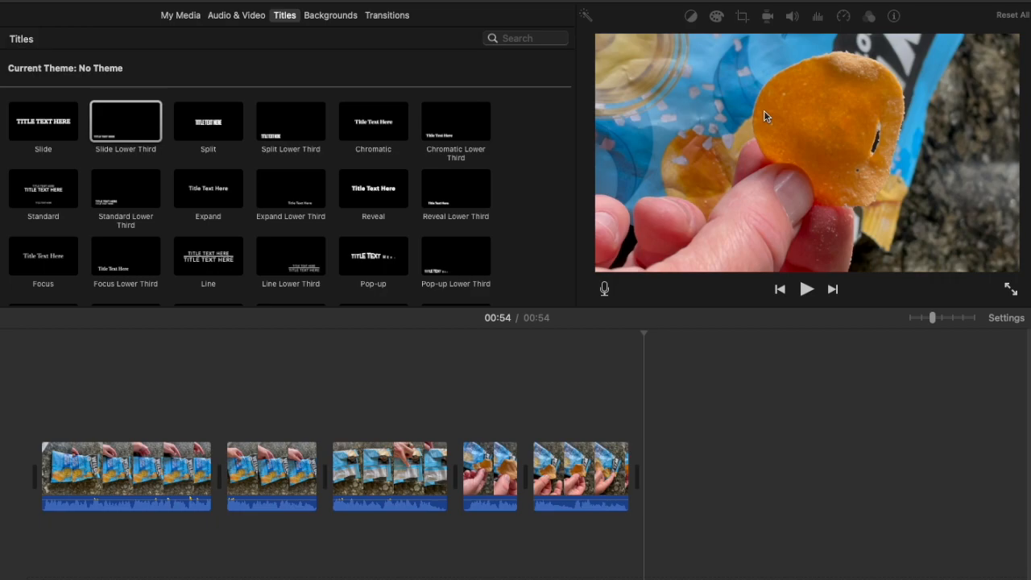
pyautogui.moveTo(818, 182)
pyautogui.write('Vert')
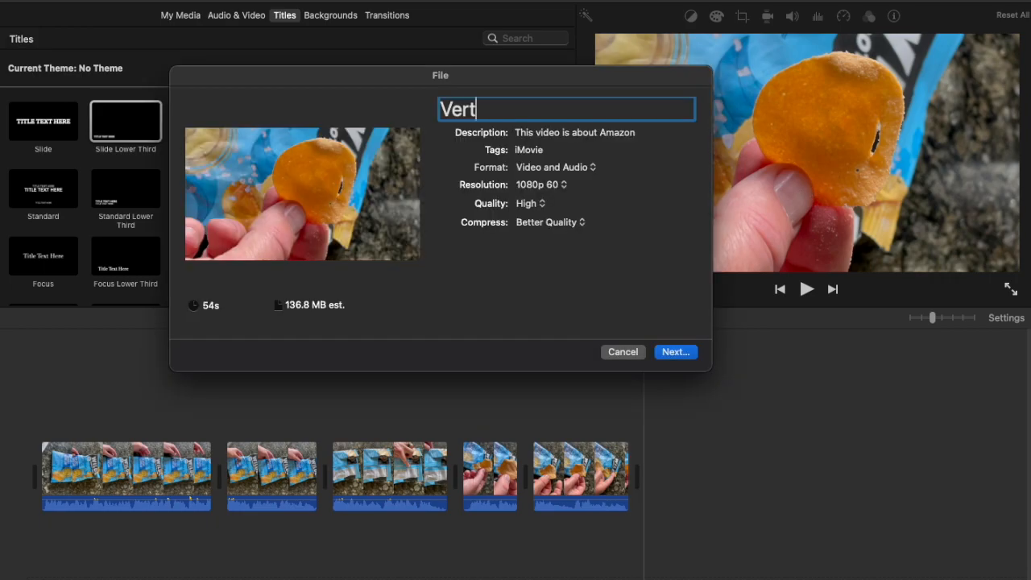
# Add a hyphen after 'Vert' in the export title, giving 'Vert- Wild Protein Chips'
pyautogui.write('-')
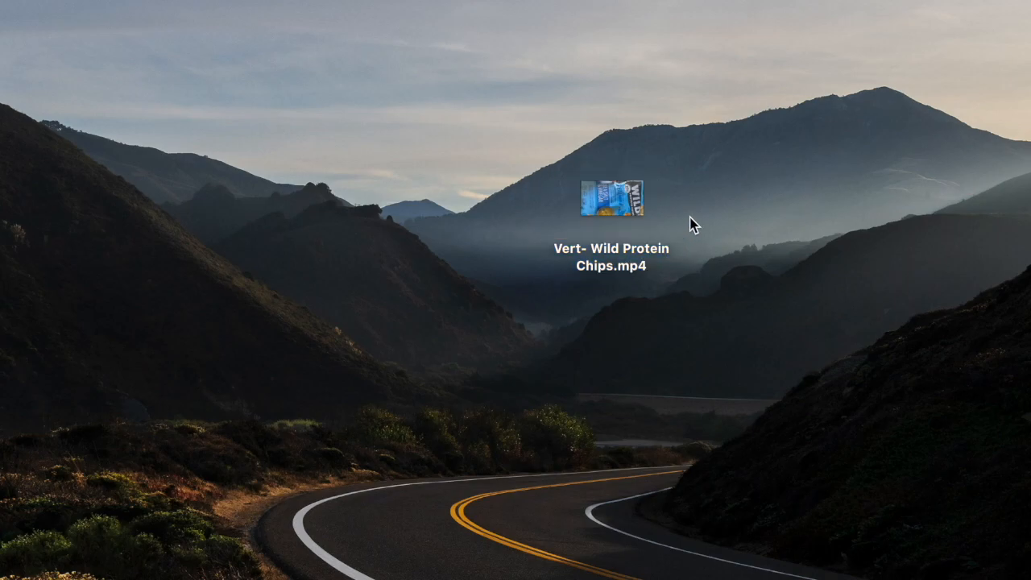
pyautogui.click(613, 196)
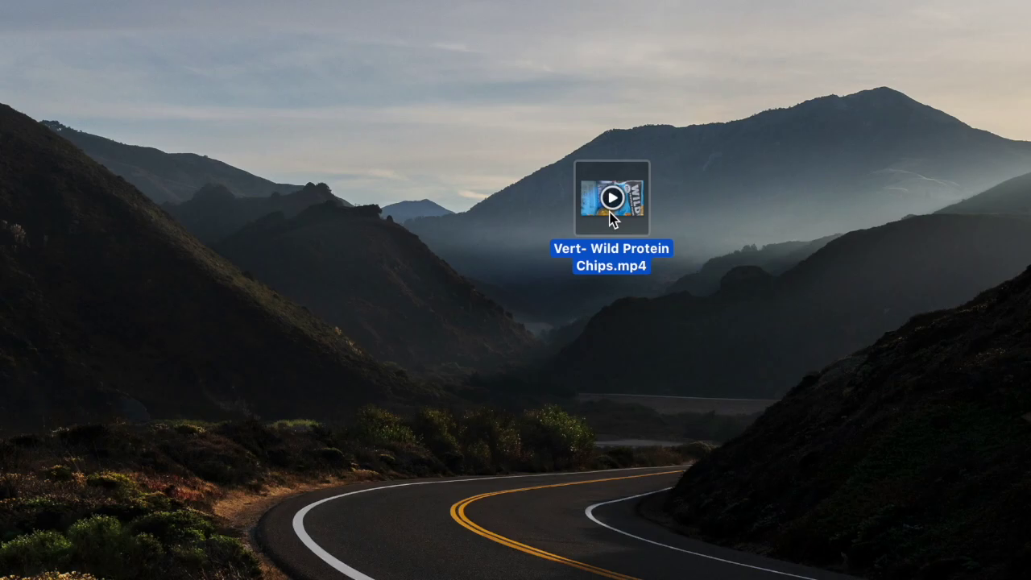
pyautogui.doubleClick(612, 196)
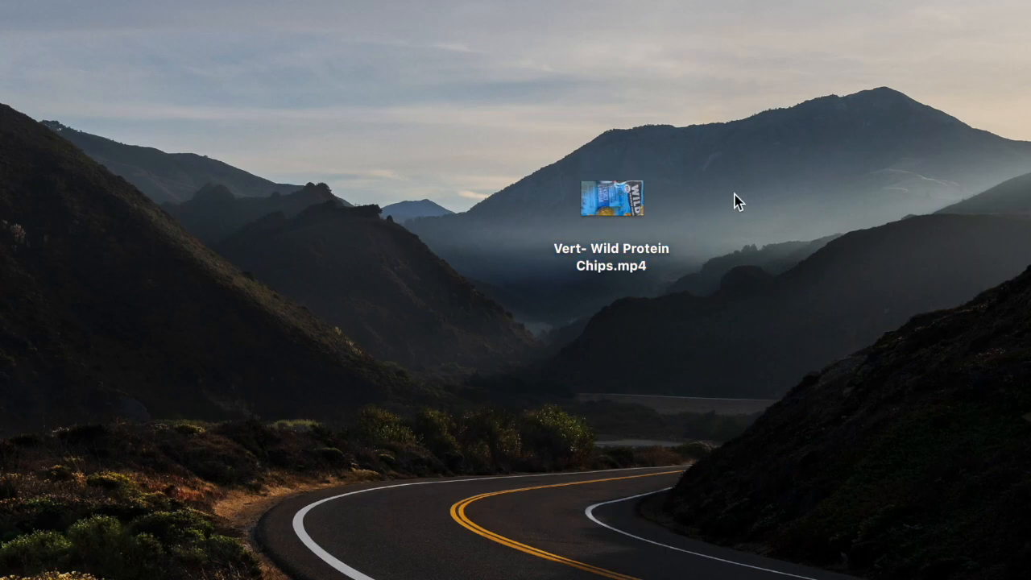
# Play 'Vert- Wild Protein Chips.mp4' from the desktop in QuickTime Player's portrait window
pyautogui.doubleClick(612, 197)
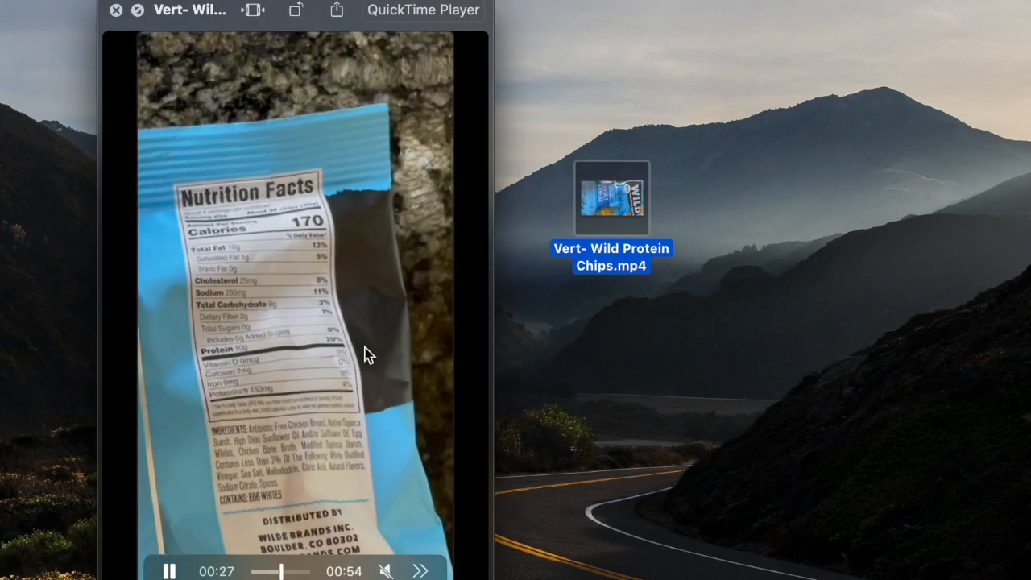
pyautogui.moveTo(314, 245)
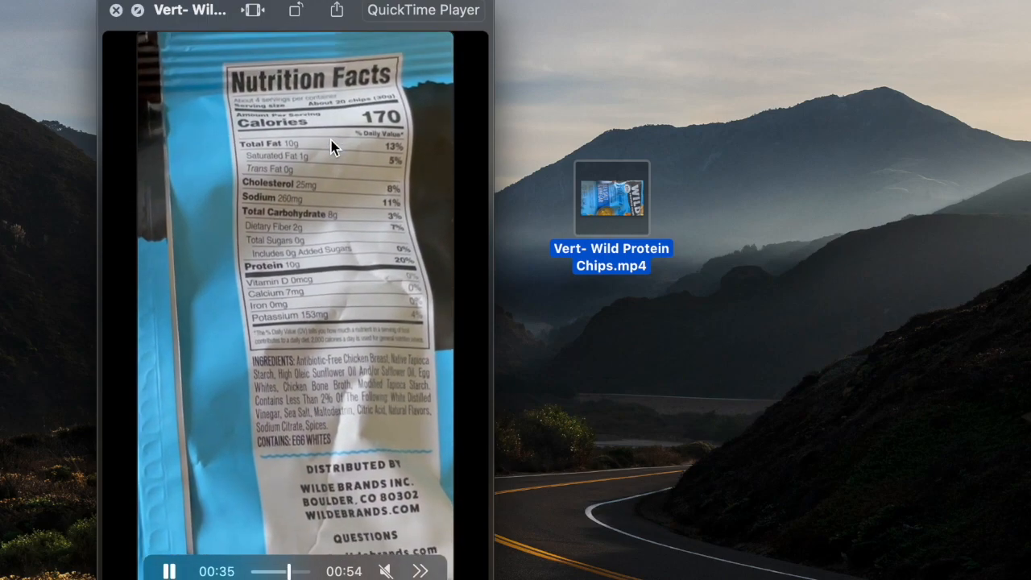
pyautogui.click(169, 570)
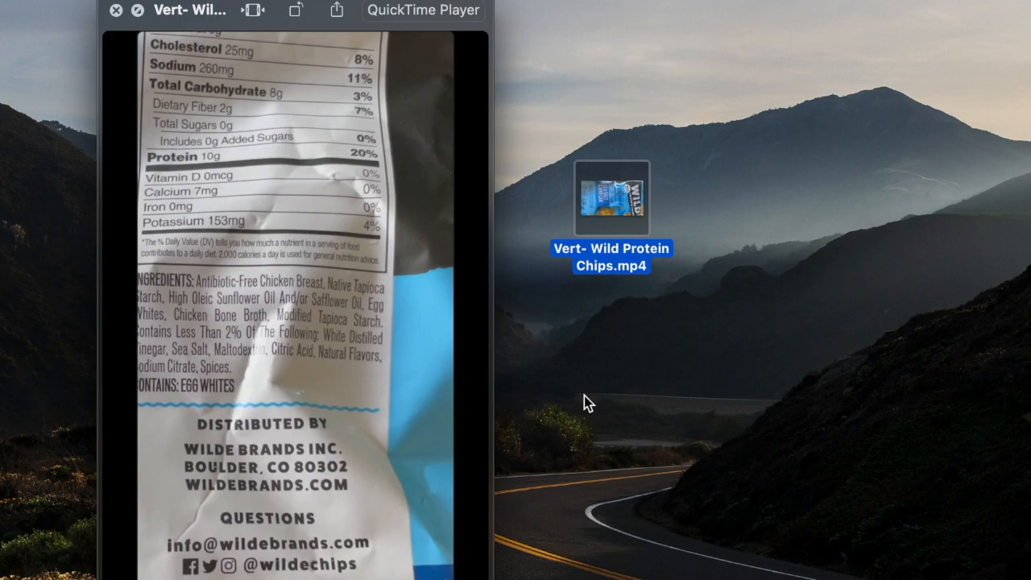
pyautogui.moveTo(679, 330)
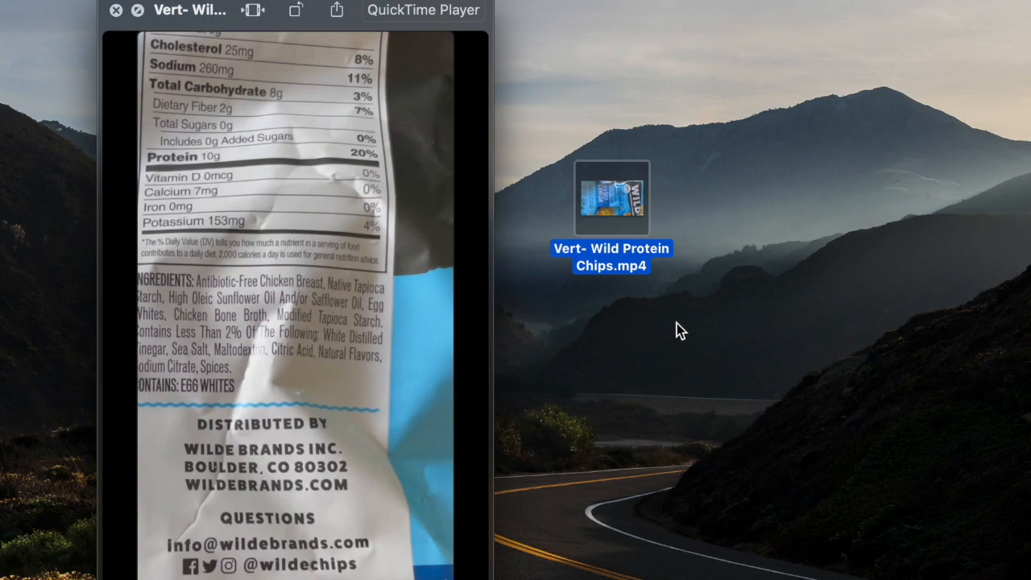
pyautogui.moveTo(811, 277)
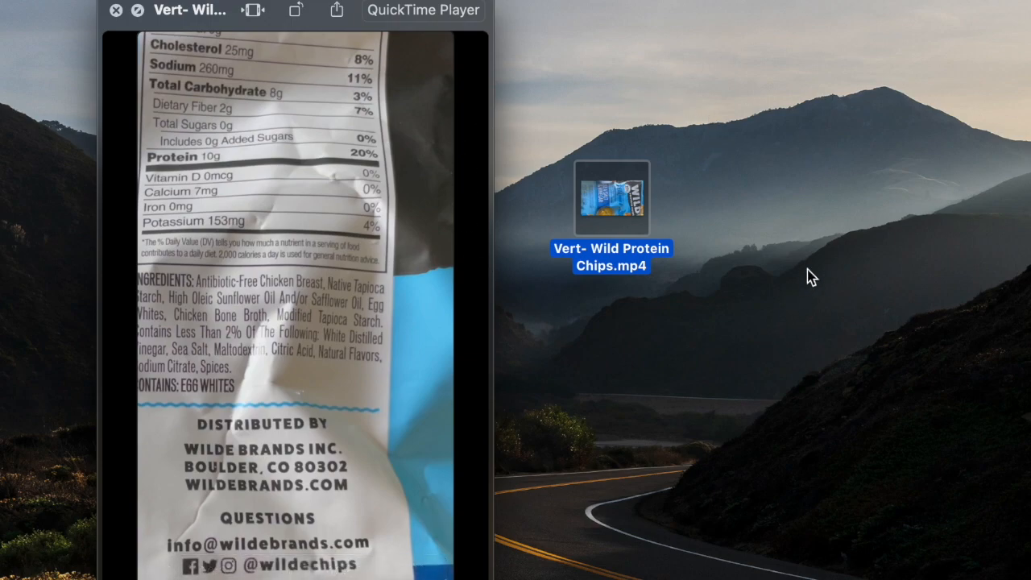